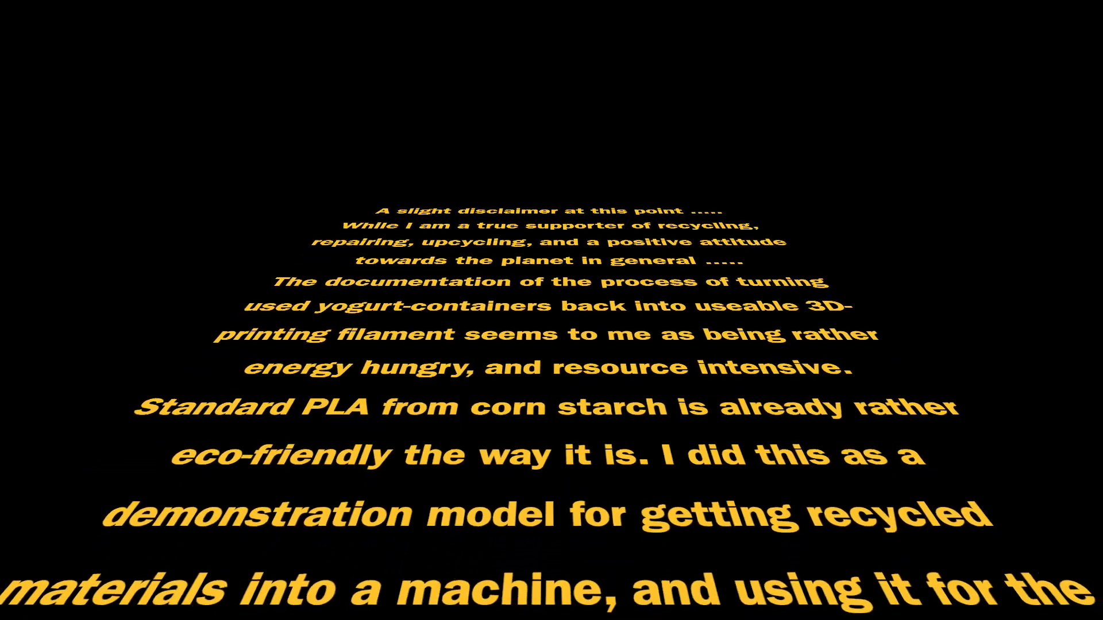
pyautogui.scroll(3)
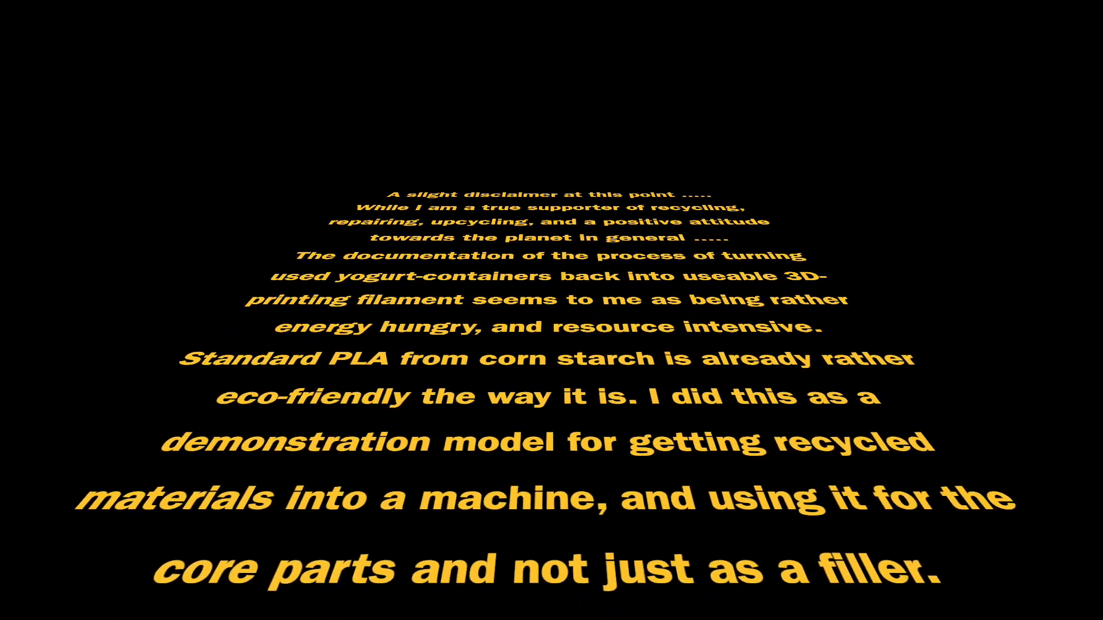